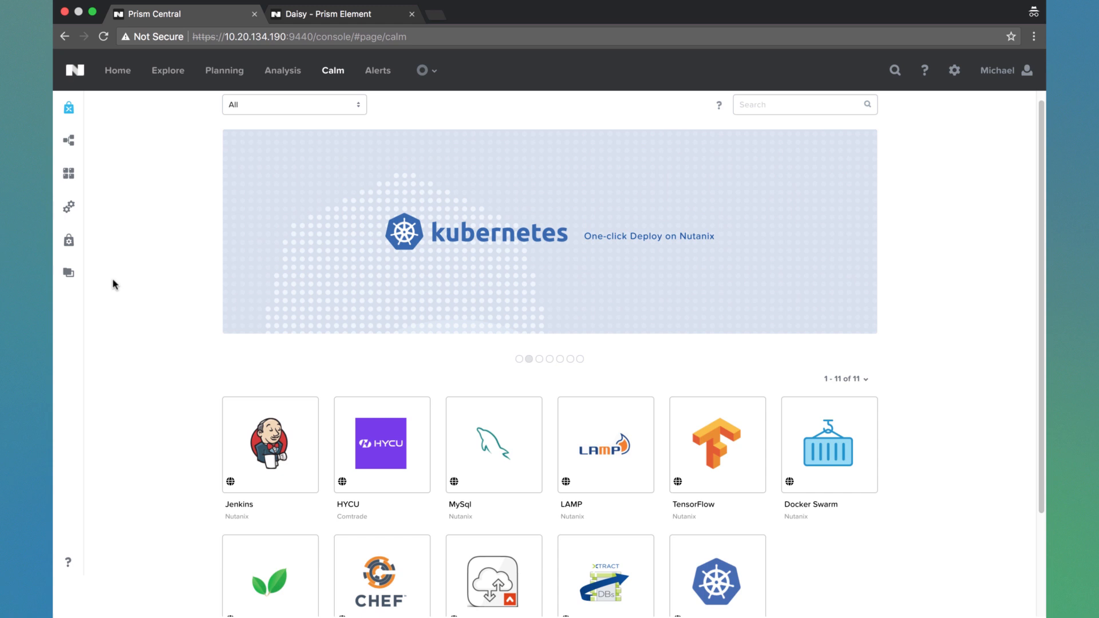
{"action": "mouse_move", "coordinate": [556, 408]}
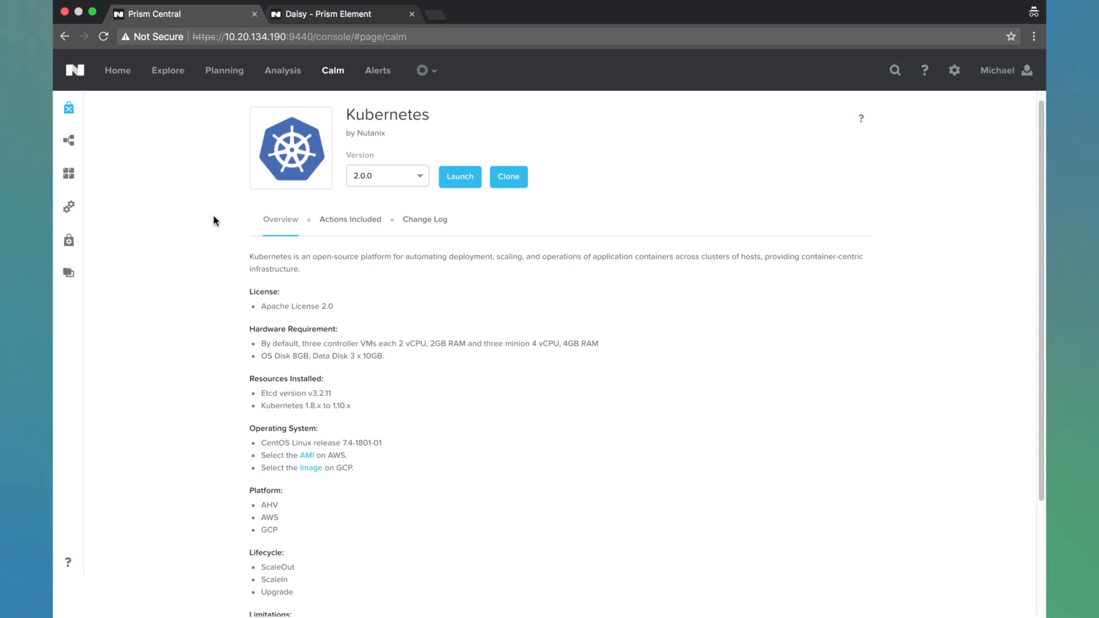
Scroll through the Kubernetes blueprint overview and requirements
{"action": "scroll", "scroll_direction": "down", "scroll_amount": 3}
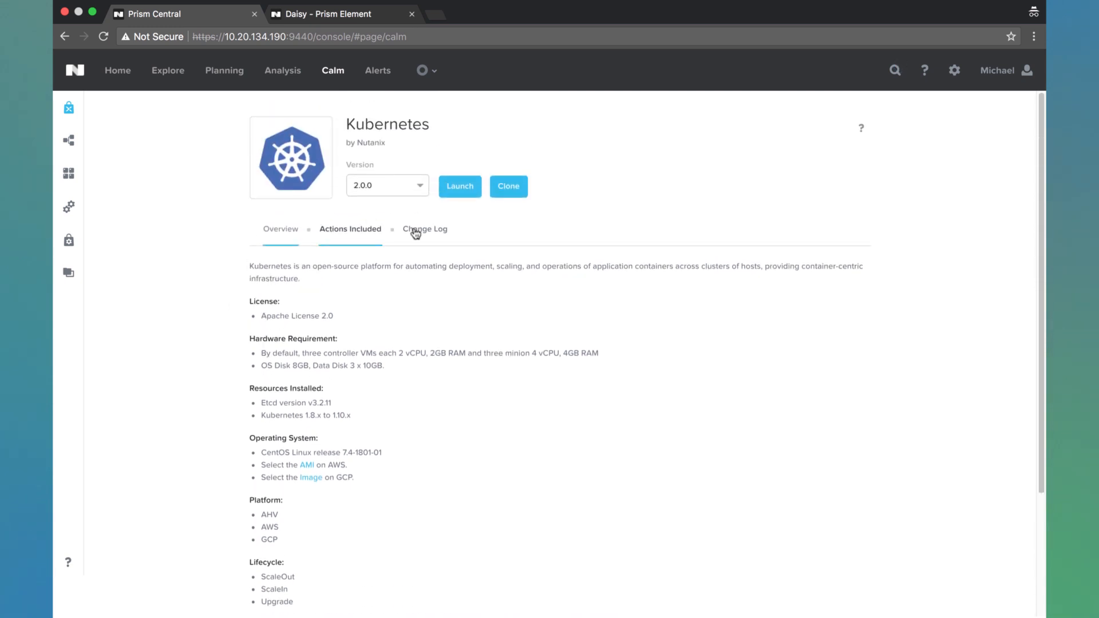
Launch the Kubernetes blueprint into the Demo project to reach its launch form
{"action": "left_click", "coordinate": [459, 185]}
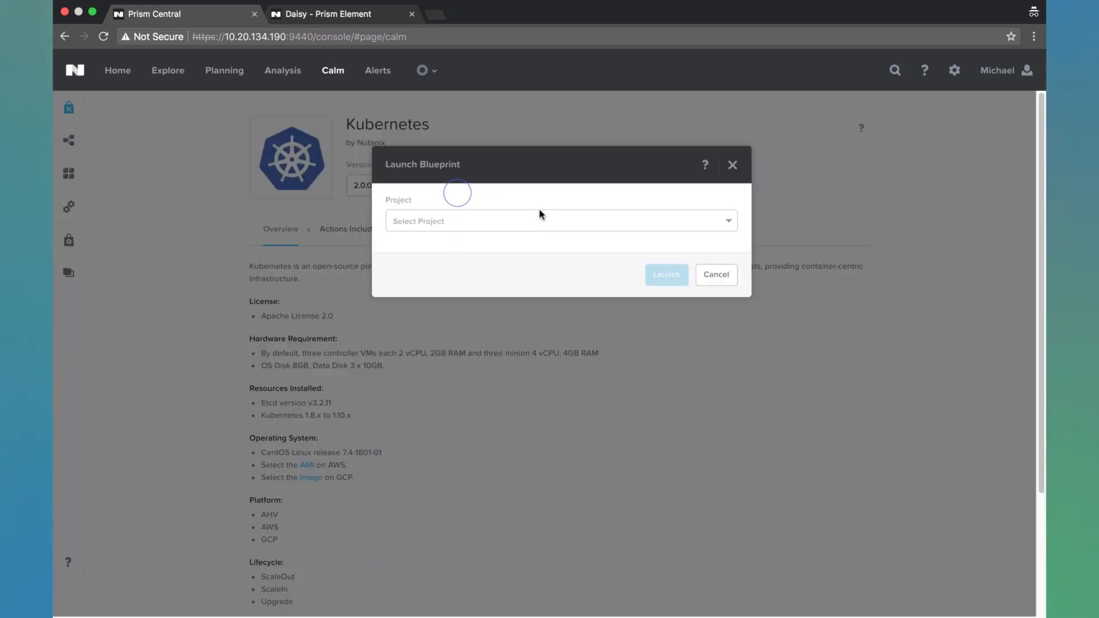
{"action": "left_click", "coordinate": [559, 221]}
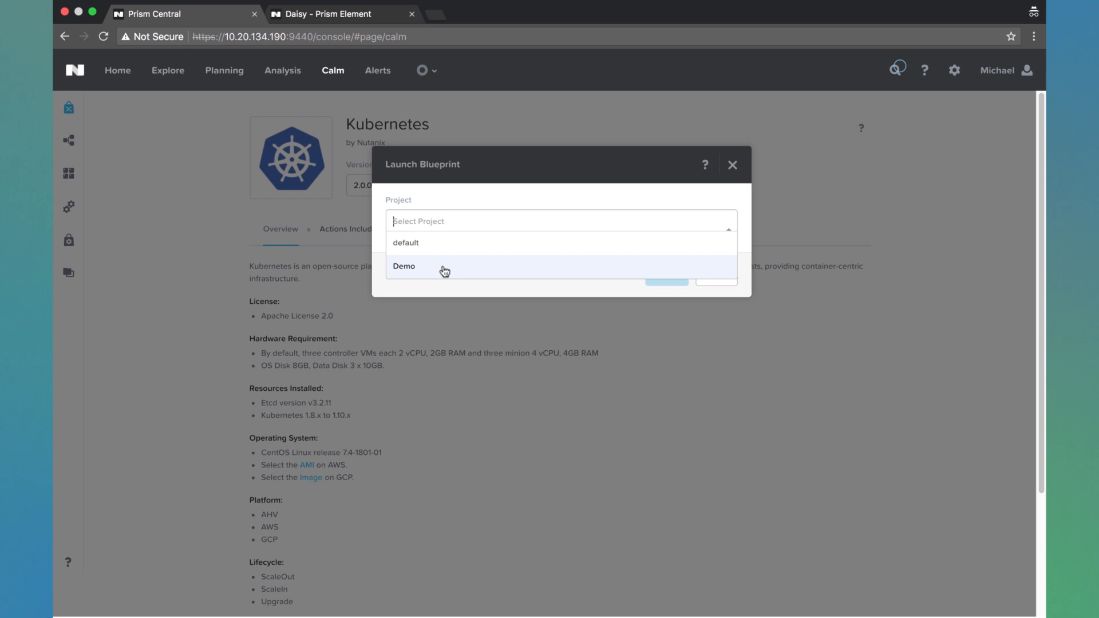
{"action": "left_click", "coordinate": [404, 265]}
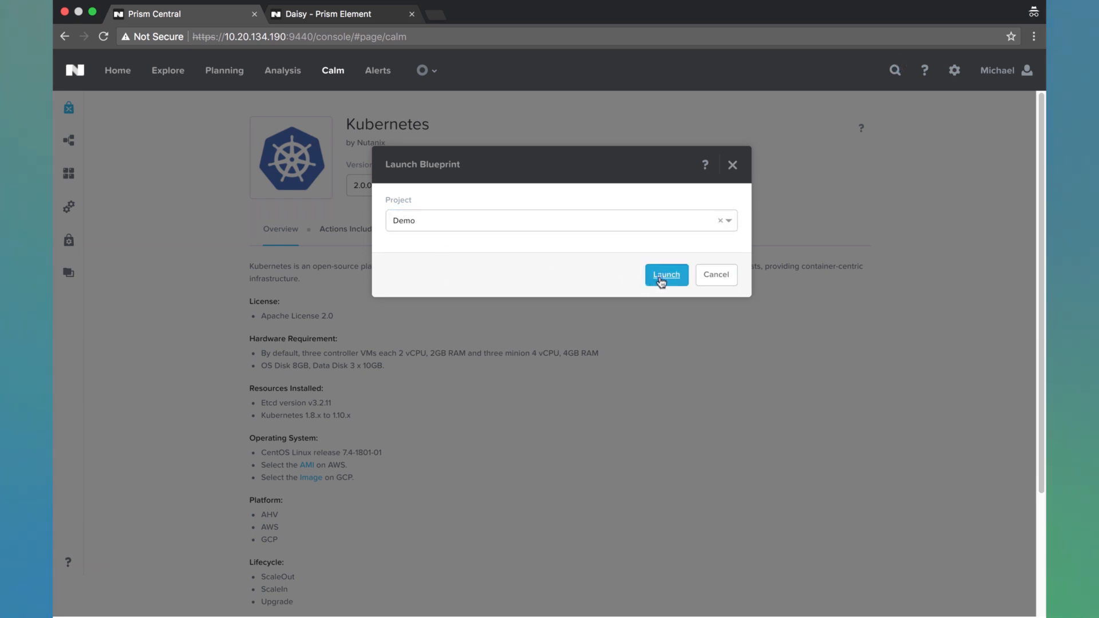
{"action": "left_click", "coordinate": [665, 274]}
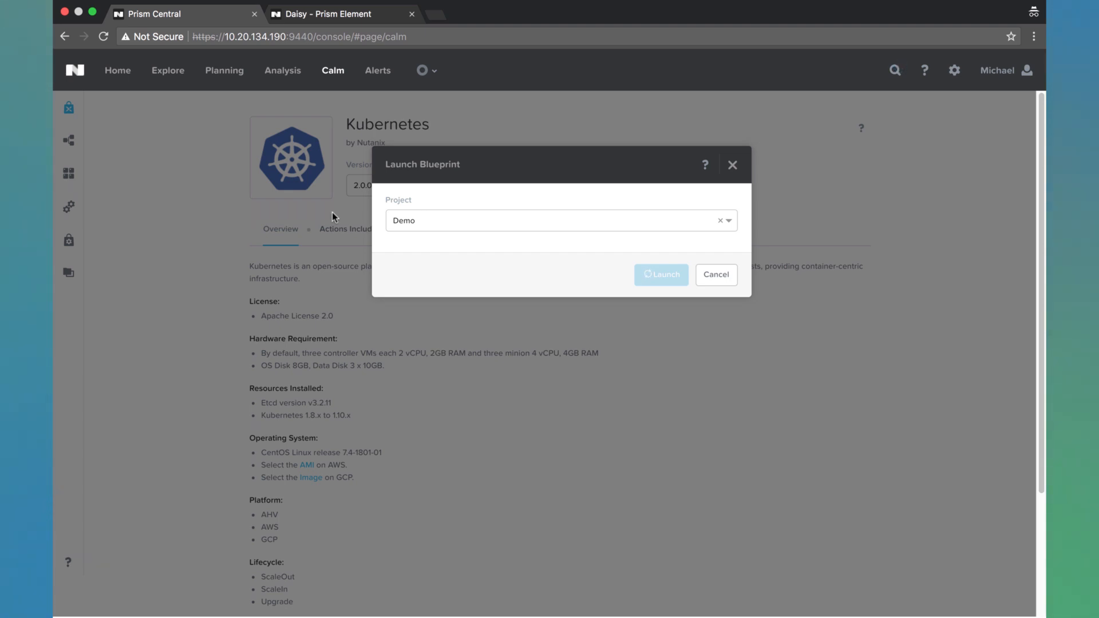
{"action": "left_click", "coordinate": [659, 274]}
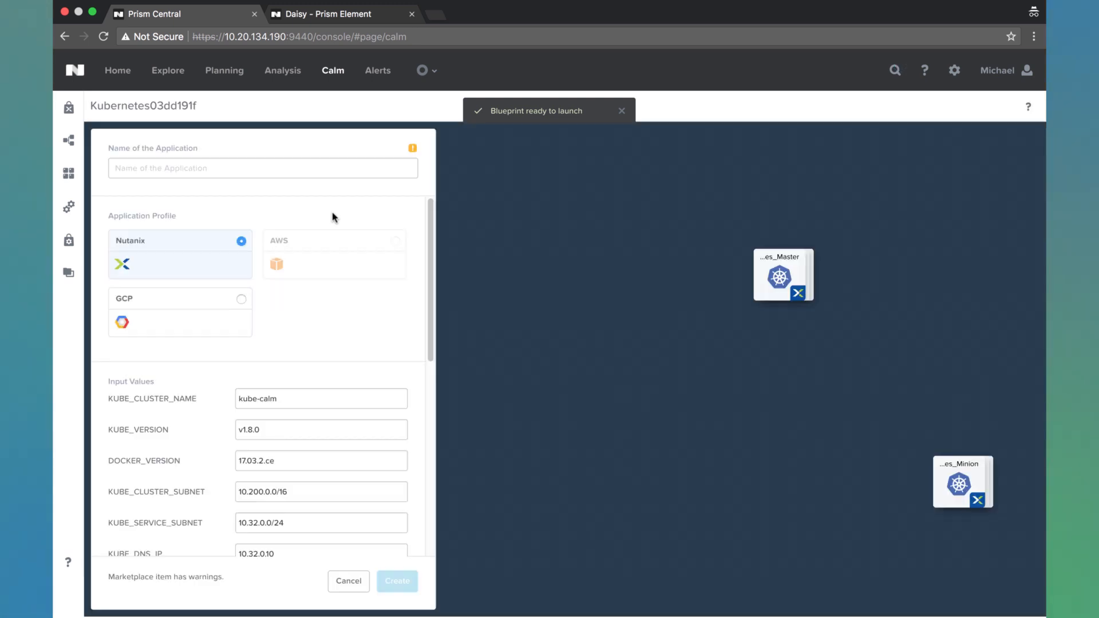
Name the application starting with K8S and review the cluster input values below
{"action": "left_click", "coordinate": [263, 167]}
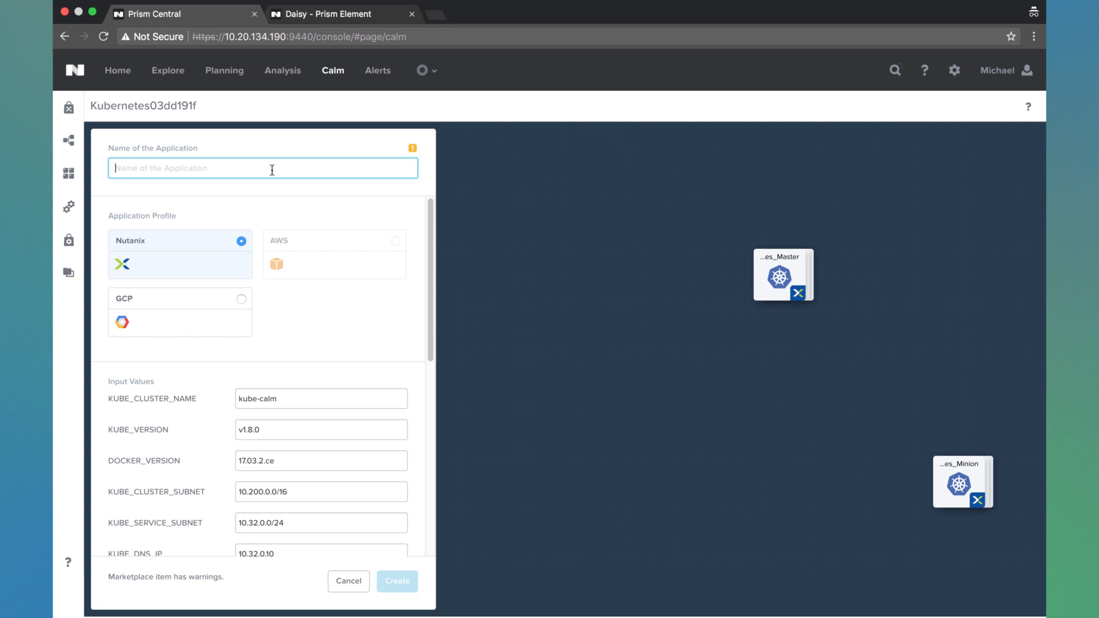
{"action": "type", "text": "K8S-Calm-Demo"}
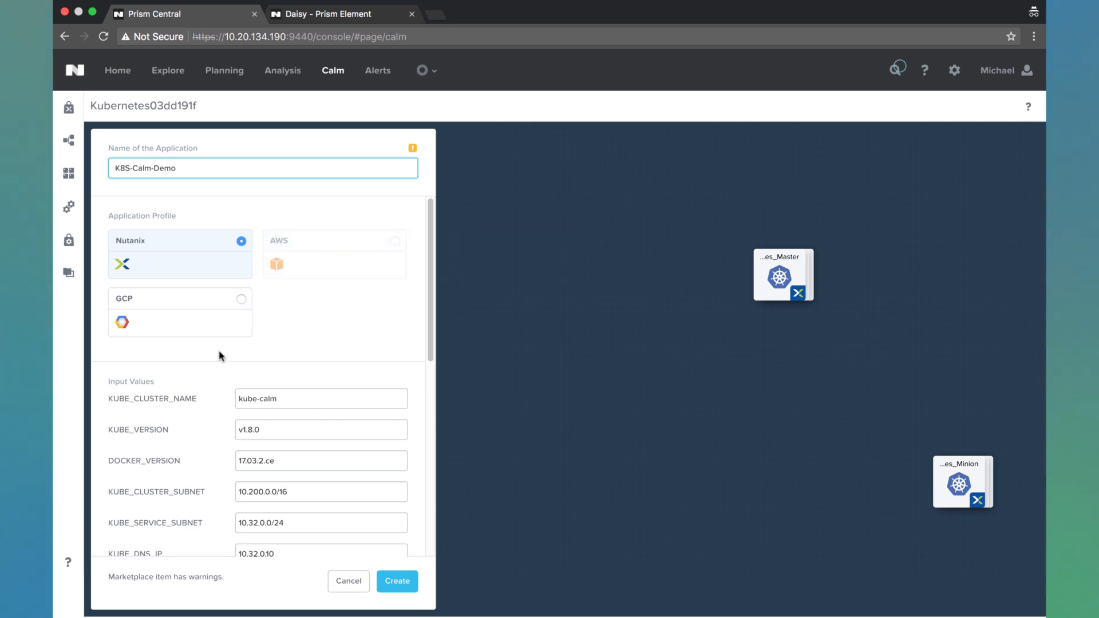
{"action": "scroll", "scroll_direction": "down", "scroll_amount": 3}
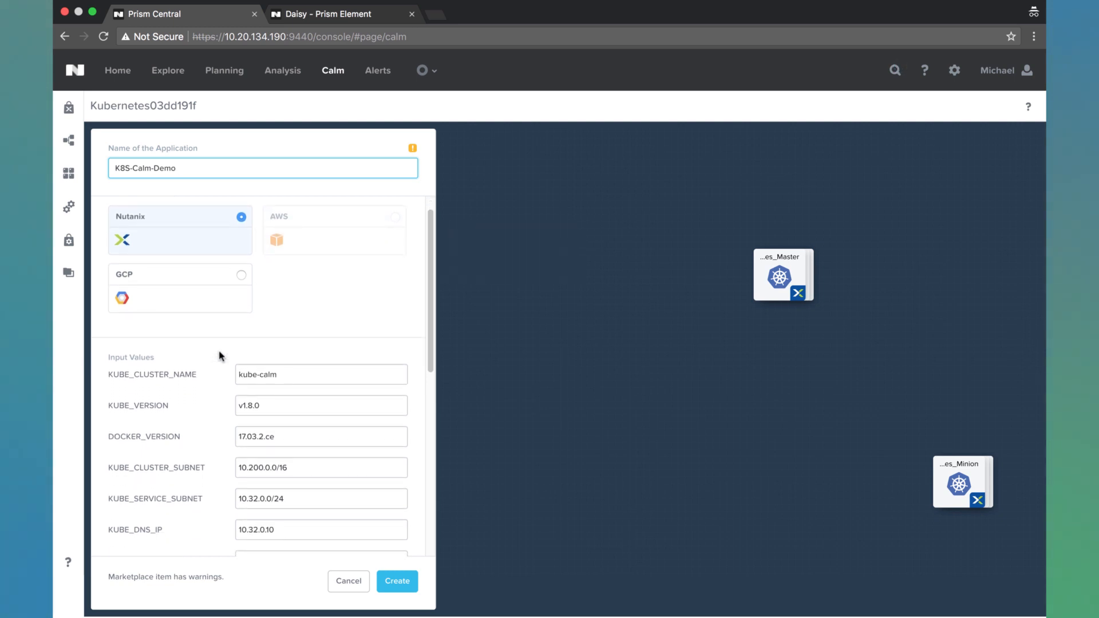
{"action": "scroll", "scroll_direction": "down", "scroll_amount": 3}
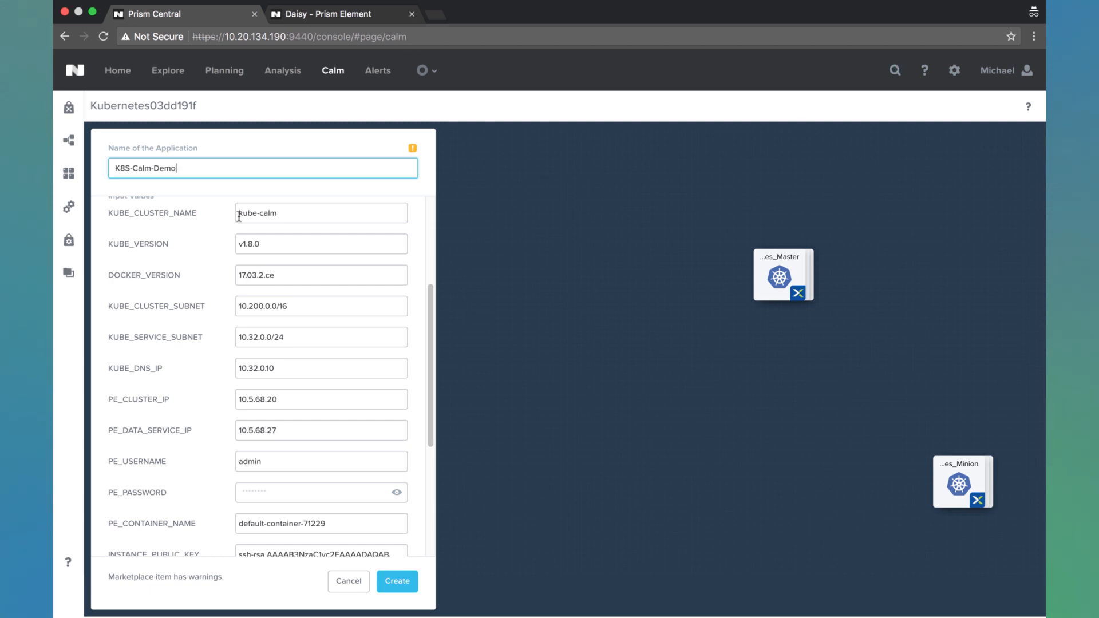
{"action": "mouse_move", "coordinate": [243, 282]}
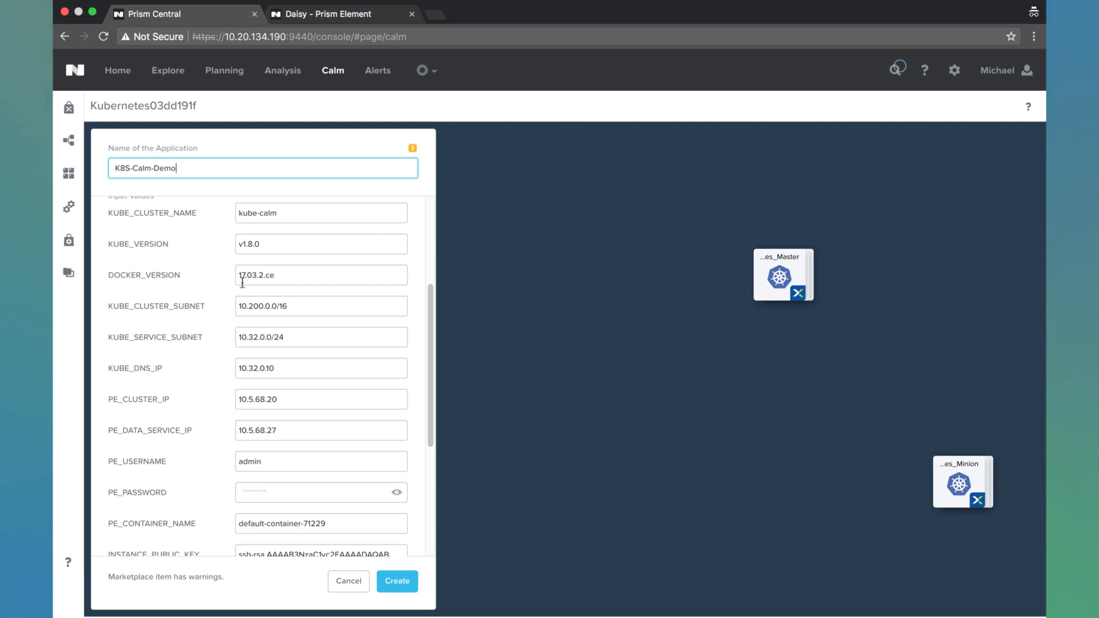
{"action": "scroll", "scroll_direction": "down", "scroll_amount": 3}
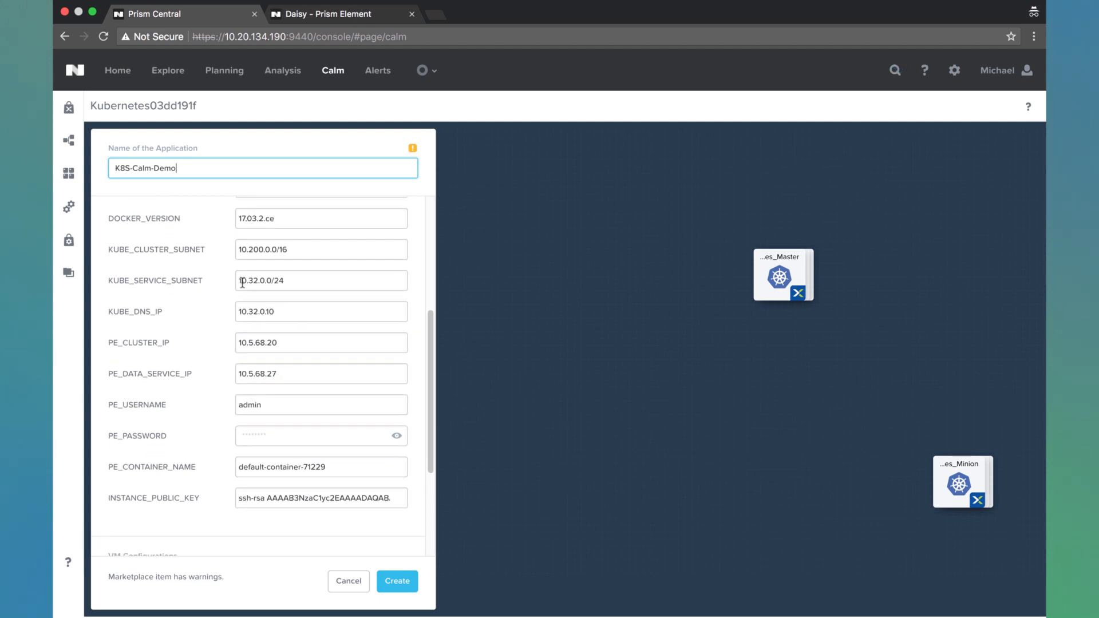
{"action": "scroll", "scroll_direction": "down", "scroll_amount": 3}
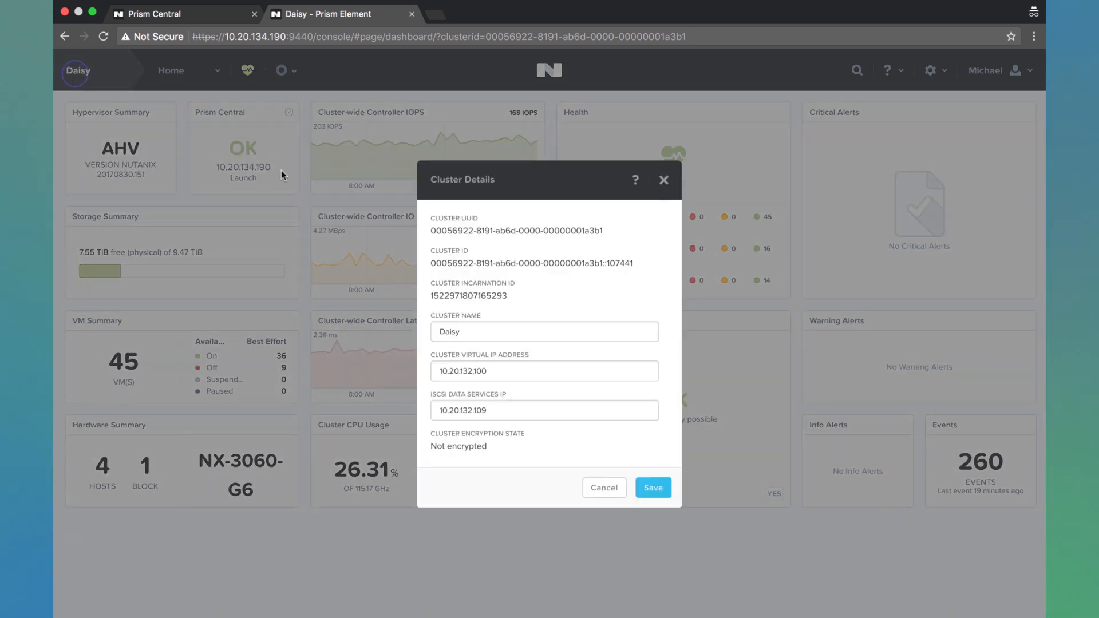
View Daisy's cluster details and select its iSCSI data services IP for copying
{"action": "left_click", "coordinate": [458, 371]}
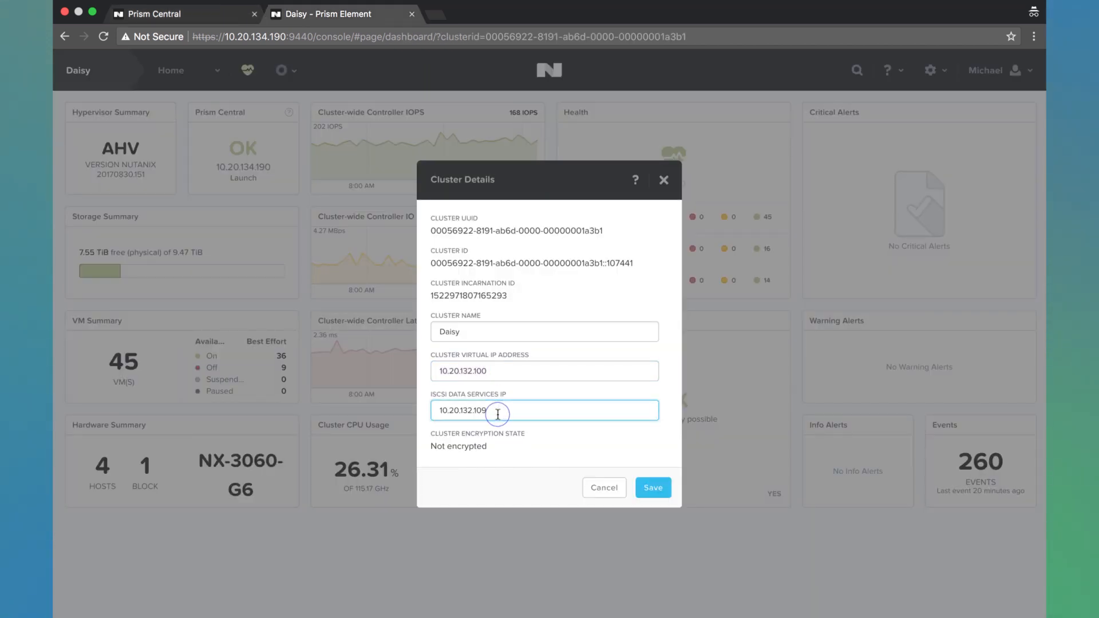
{"action": "triple_click", "coordinate": [491, 410]}
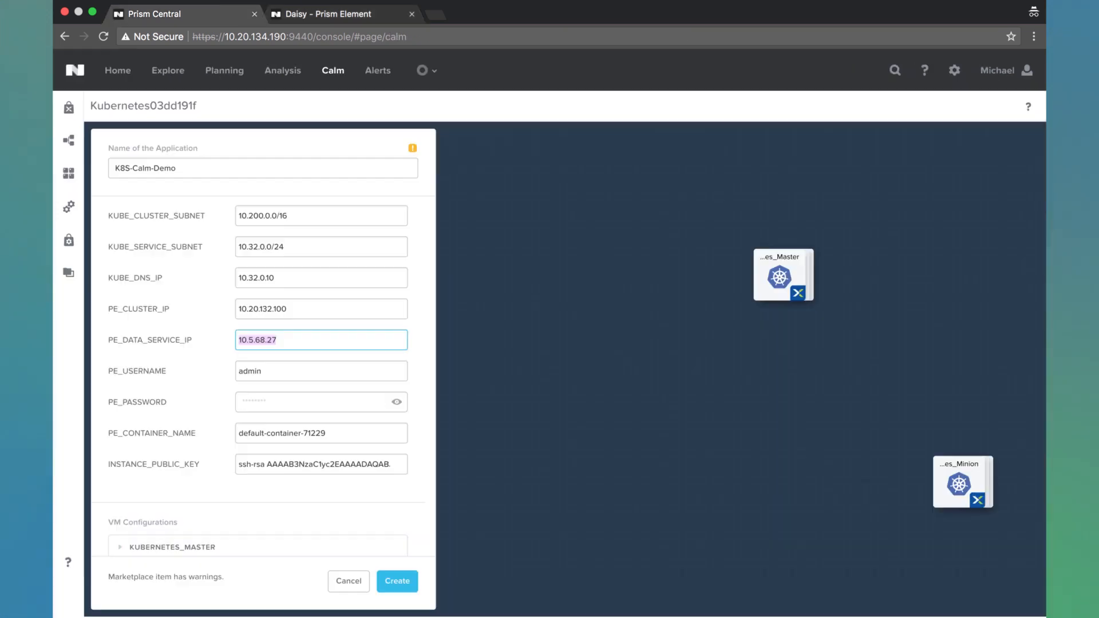
Set PE_DATA_SERVICE_IP to 10.20.132.109, enter the PE password, and select the container name to replace
{"action": "type", "text": "10.20.132.109"}
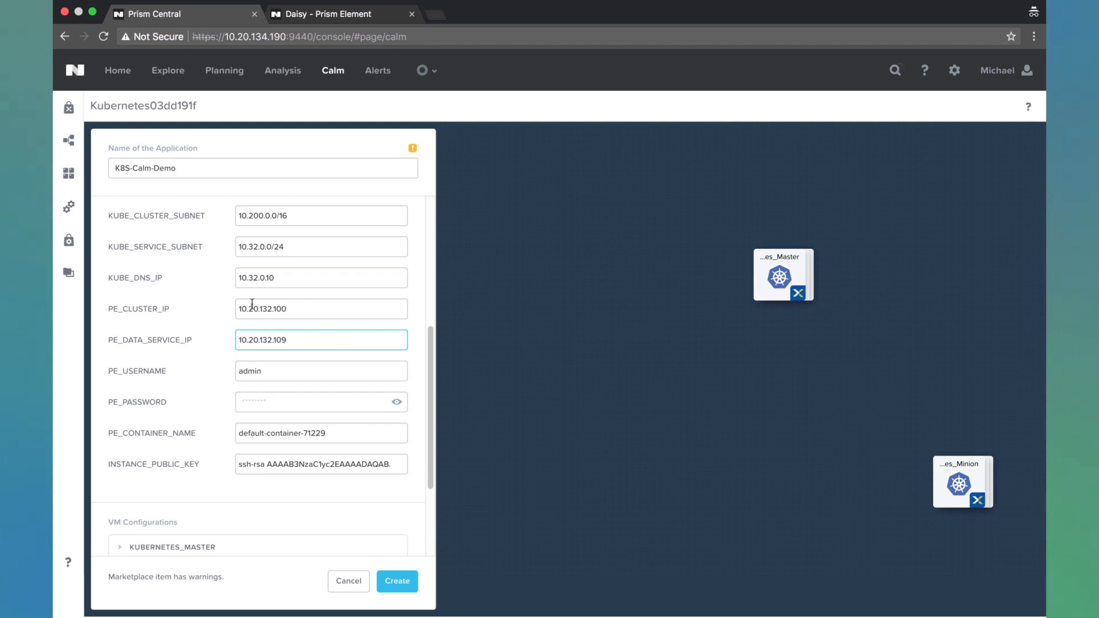
{"action": "left_click", "coordinate": [320, 402]}
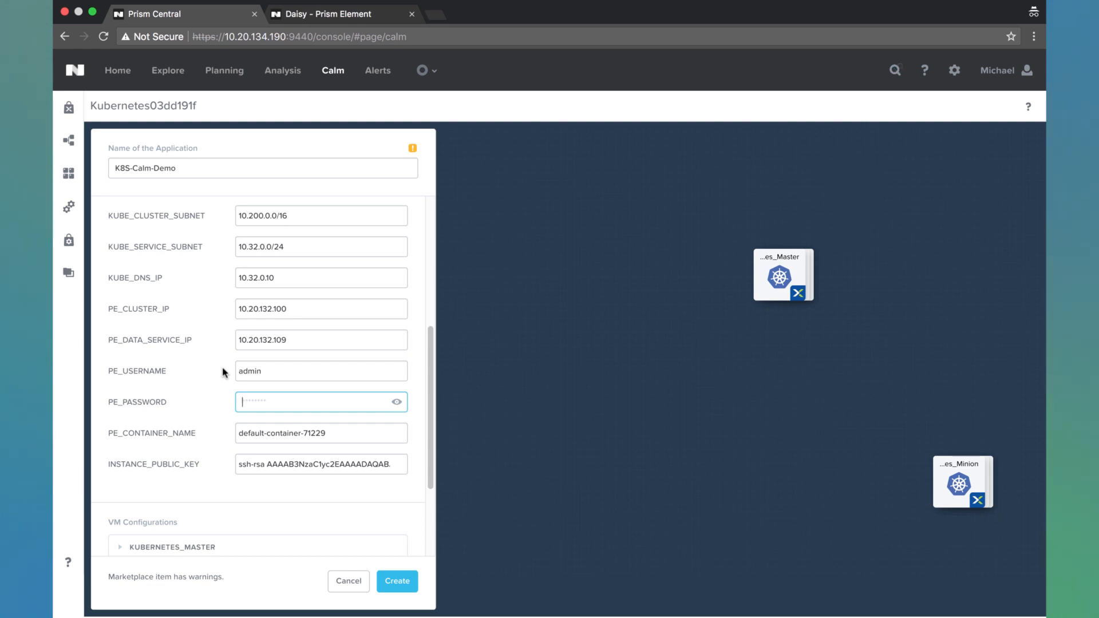
{"action": "type", "text": "•••••"}
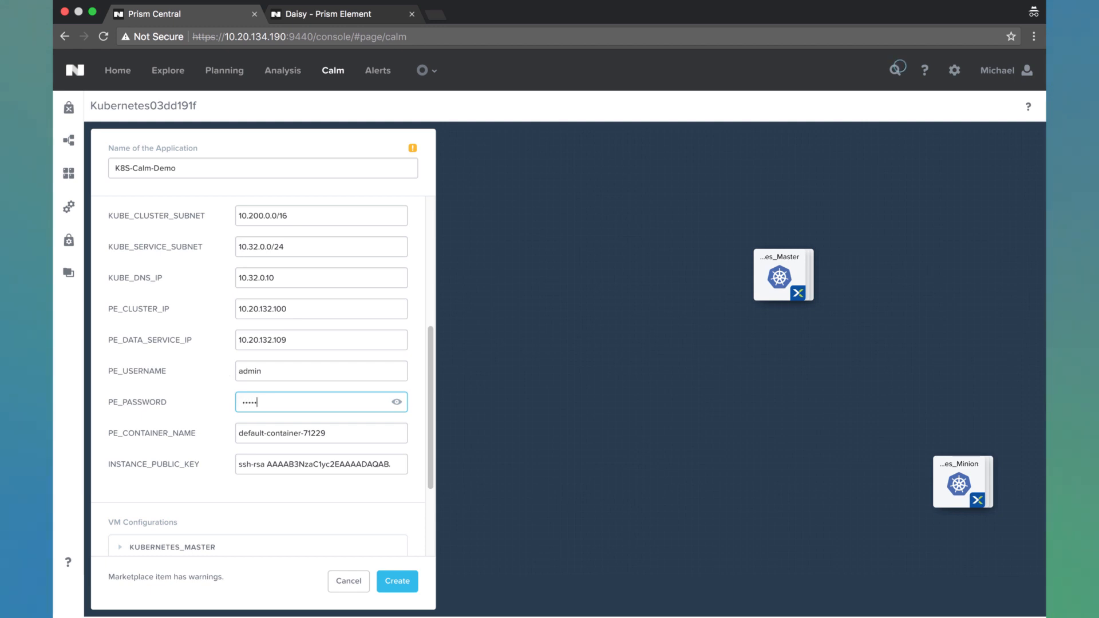
{"action": "type", "text": "•••"}
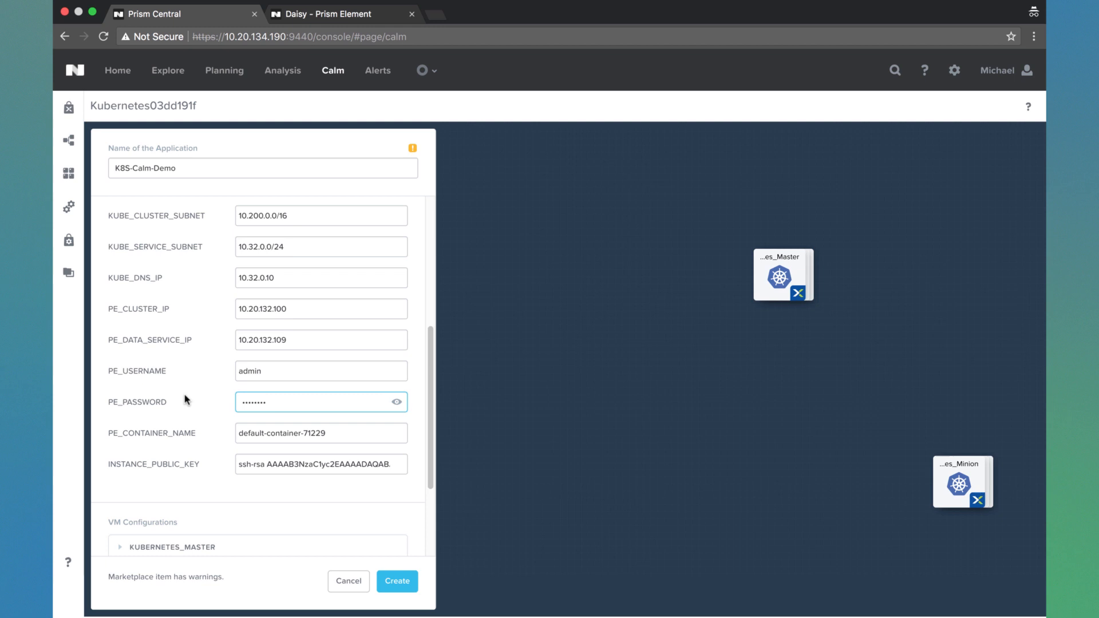
{"action": "scroll", "scroll_direction": "down", "scroll_amount": 3}
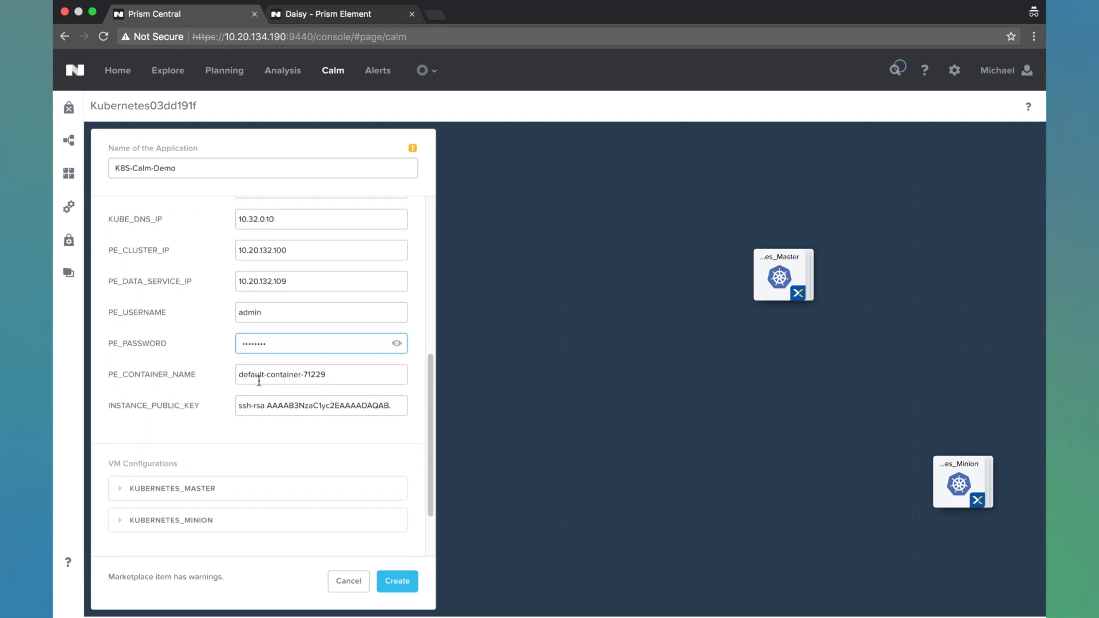
{"action": "double_click", "coordinate": [280, 374]}
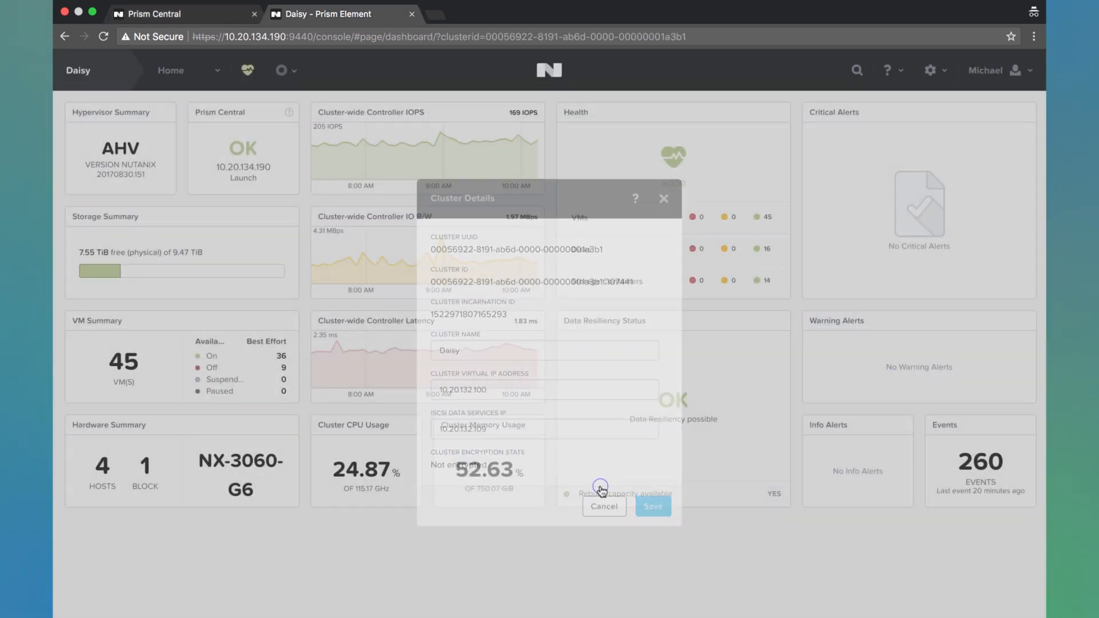
Look up the storage container name on Daisy's Storage page in Prism Element
{"action": "left_click", "coordinate": [170, 69]}
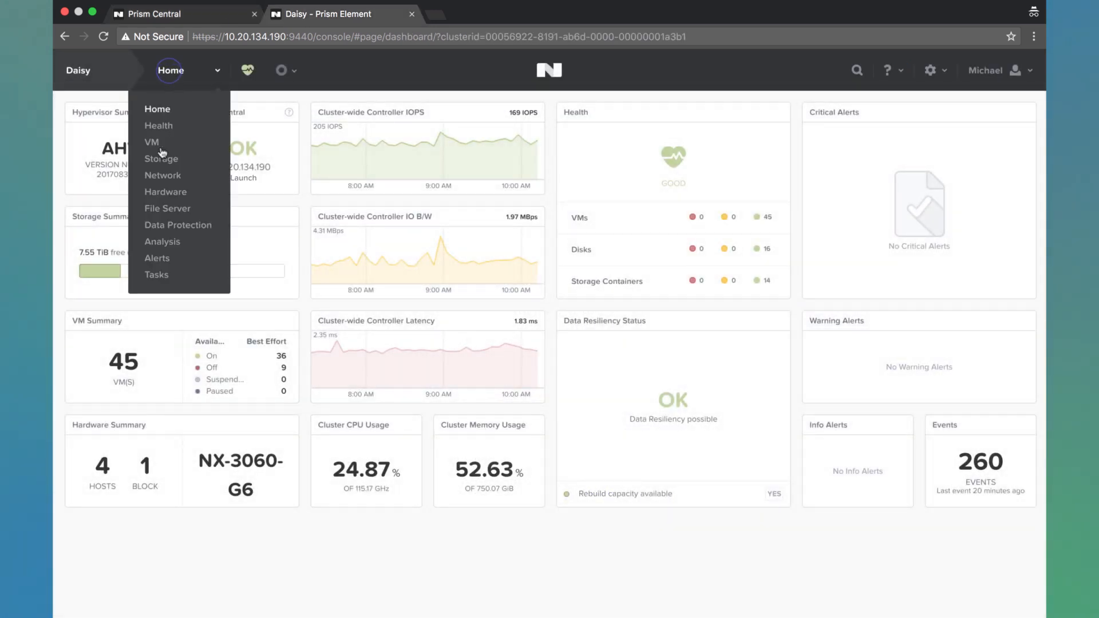
{"action": "left_click", "coordinate": [160, 158]}
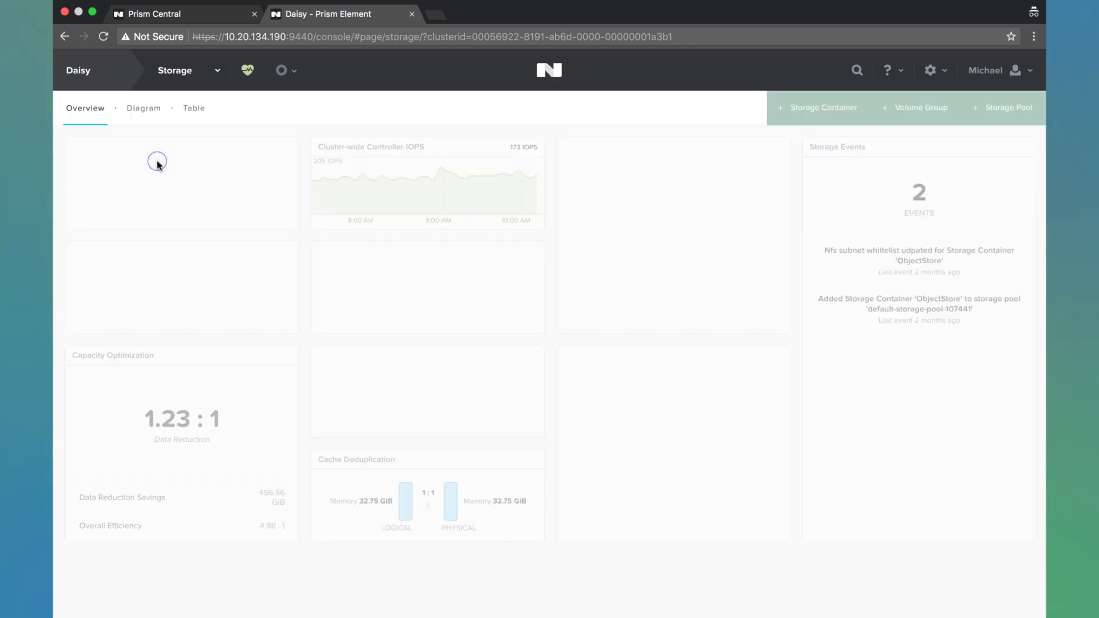
{"action": "left_click", "coordinate": [194, 108]}
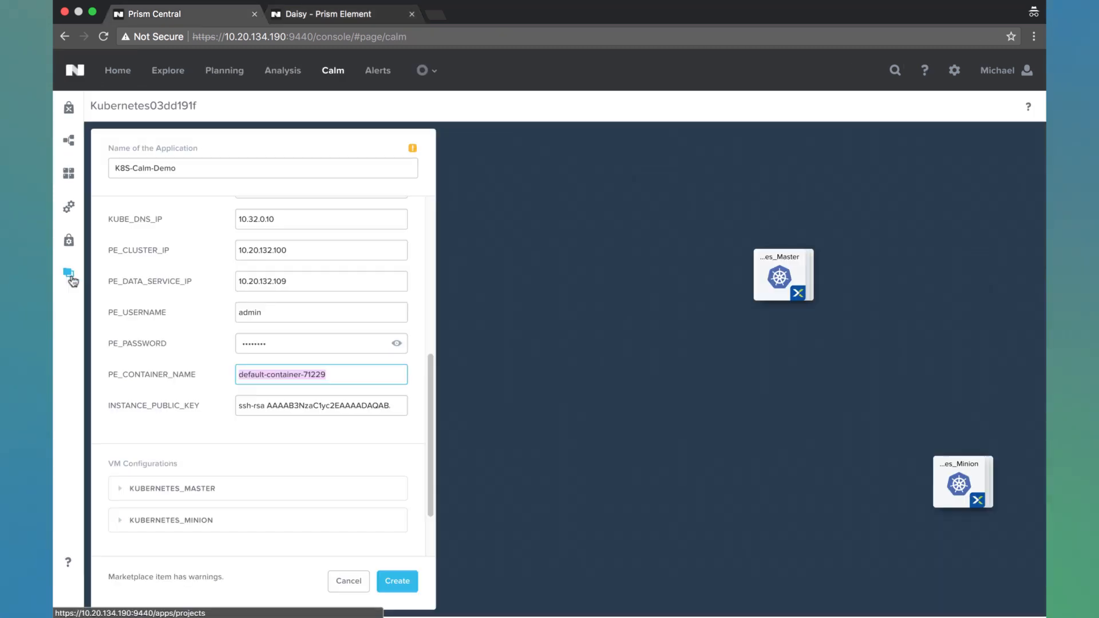
Set PE_CONTAINER_NAME to default-container-107441, review the CENTOS credential, and submit Create
{"action": "type", "text": "default-container-107441"}
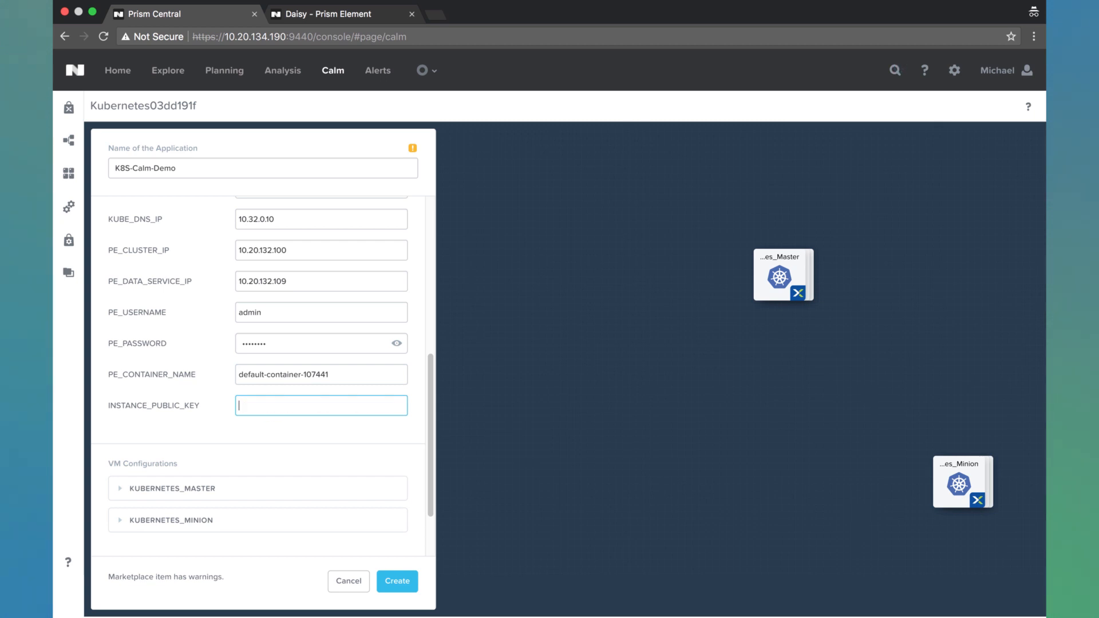
{"action": "mouse_move", "coordinate": [205, 298]}
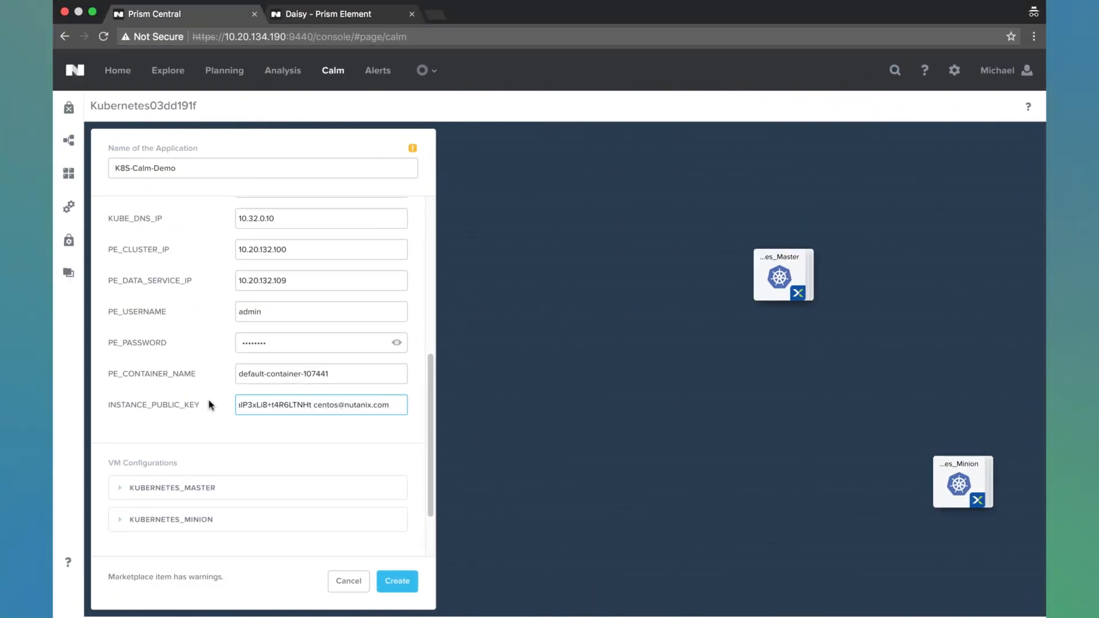
{"action": "scroll", "scroll_direction": "down", "scroll_amount": 3}
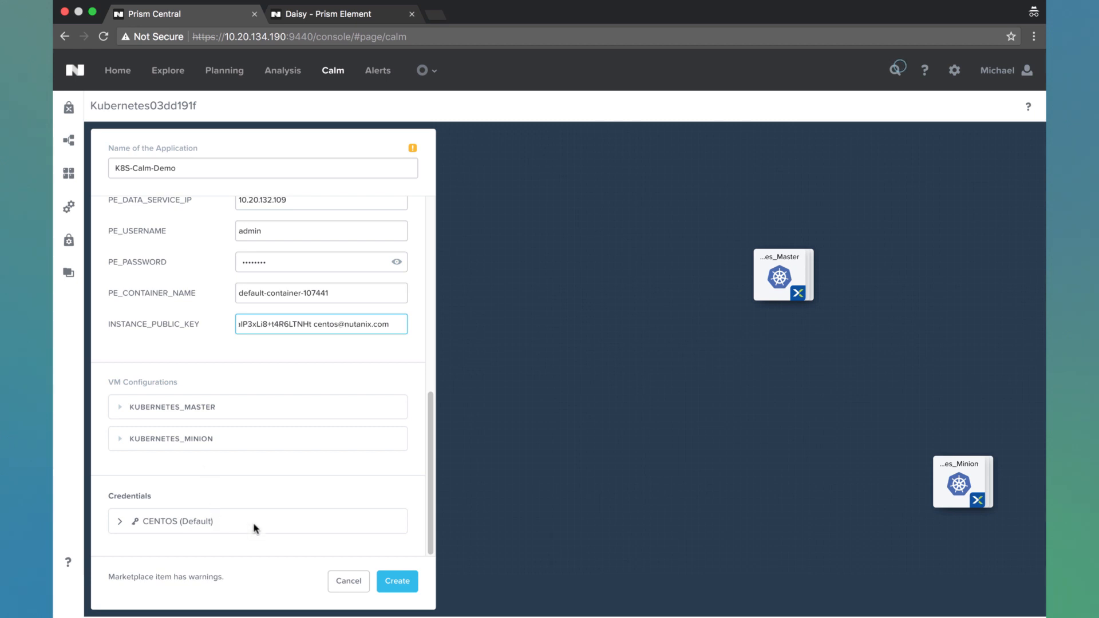
{"action": "left_click", "coordinate": [119, 521]}
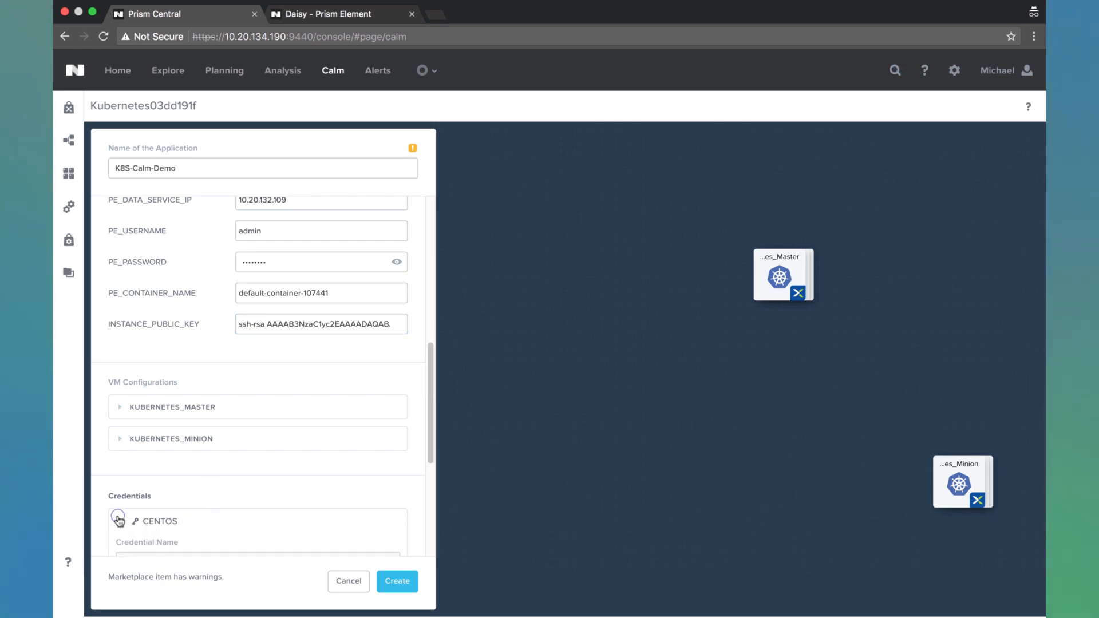
{"action": "left_click", "coordinate": [120, 521]}
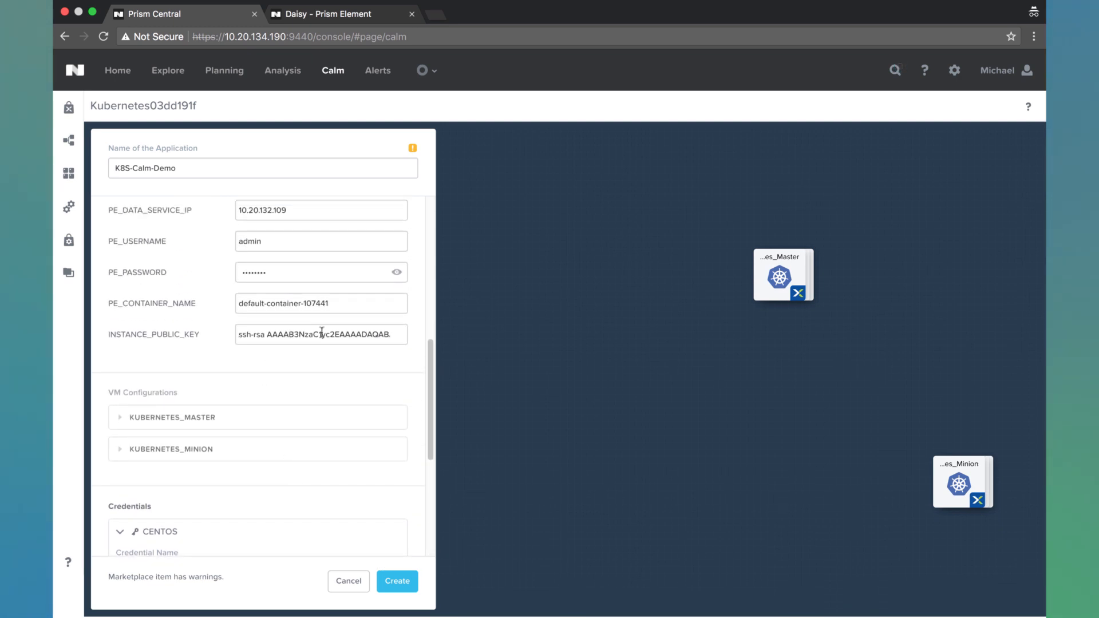
{"action": "left_click", "coordinate": [397, 581]}
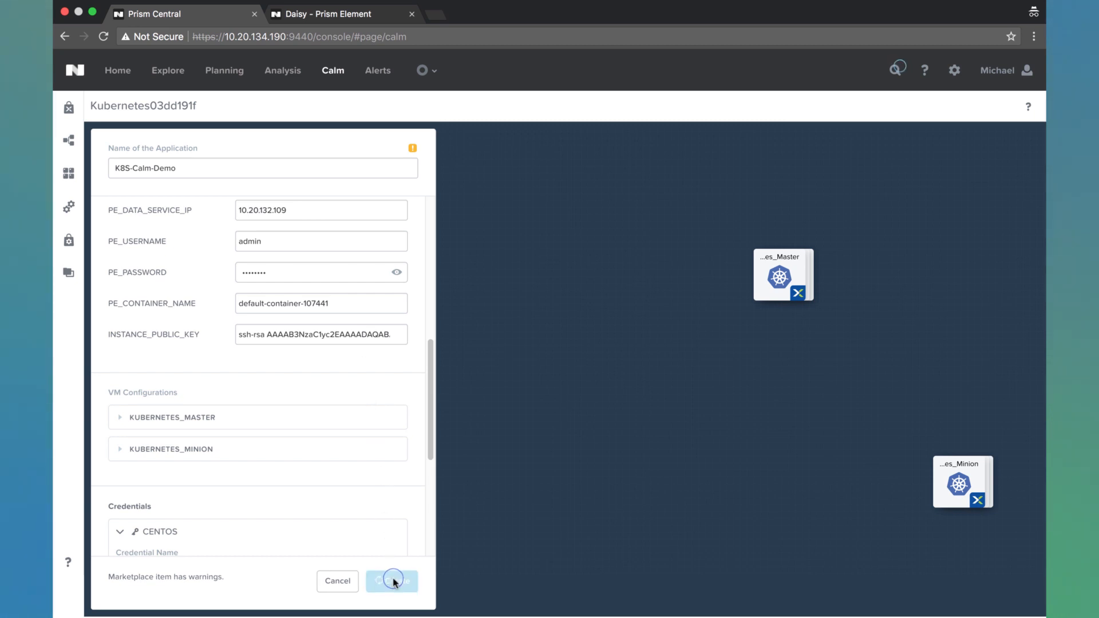
Confirm creating K8S-Calm-Demo so its overview shows Provisioning
{"action": "left_click", "coordinate": [395, 580]}
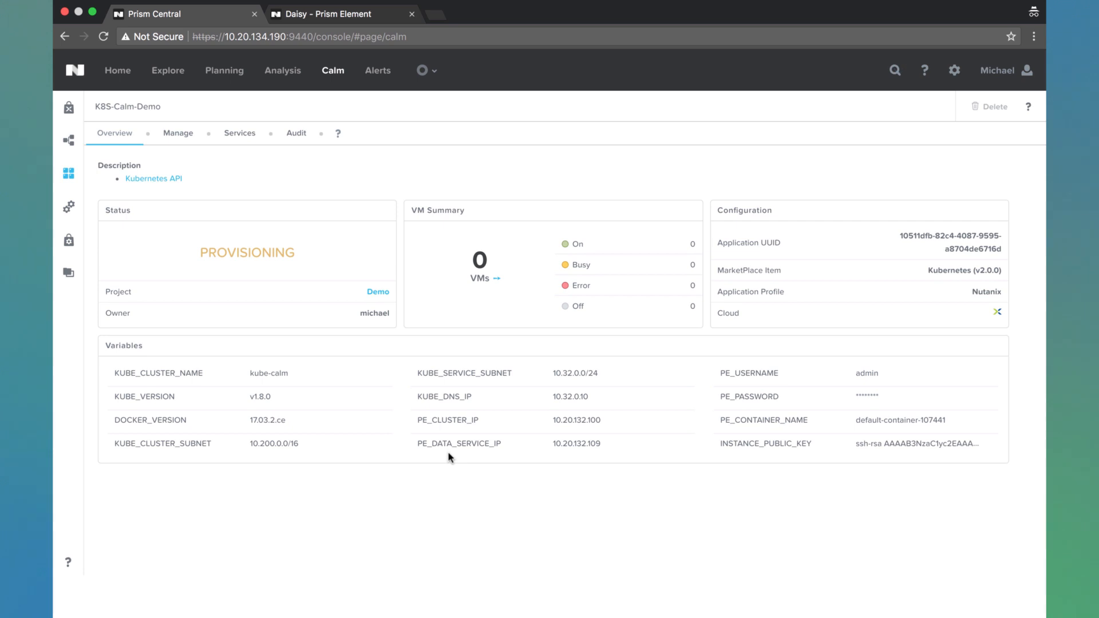
{"action": "mouse_move", "coordinate": [416, 283]}
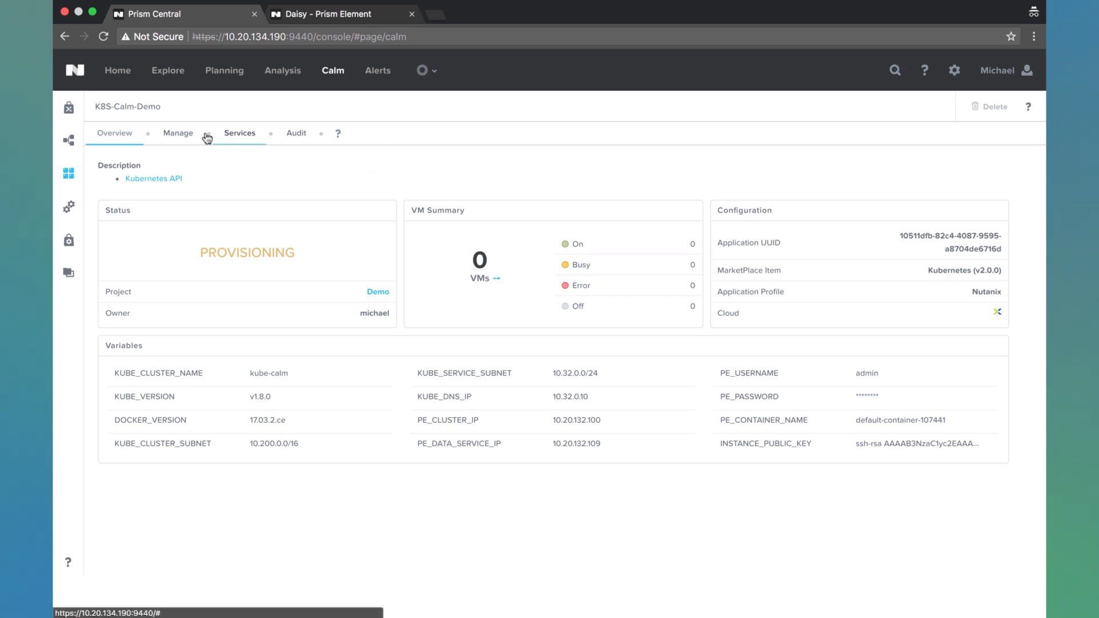
Check the running Create action under Manage, then return to the applications list
{"action": "left_click", "coordinate": [178, 132]}
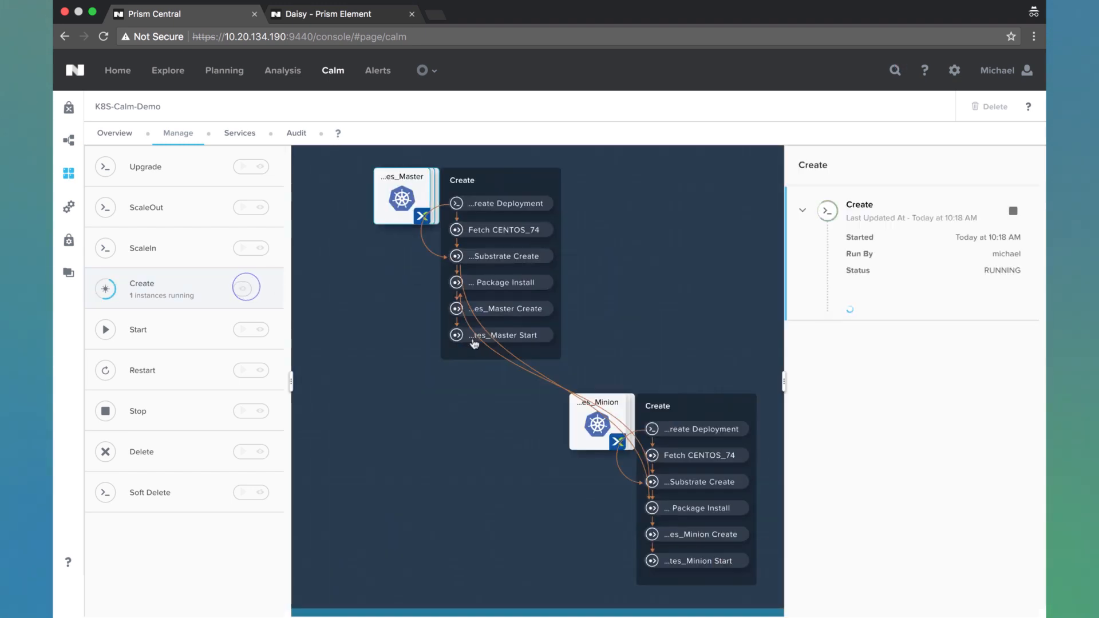
{"action": "mouse_move", "coordinate": [598, 243]}
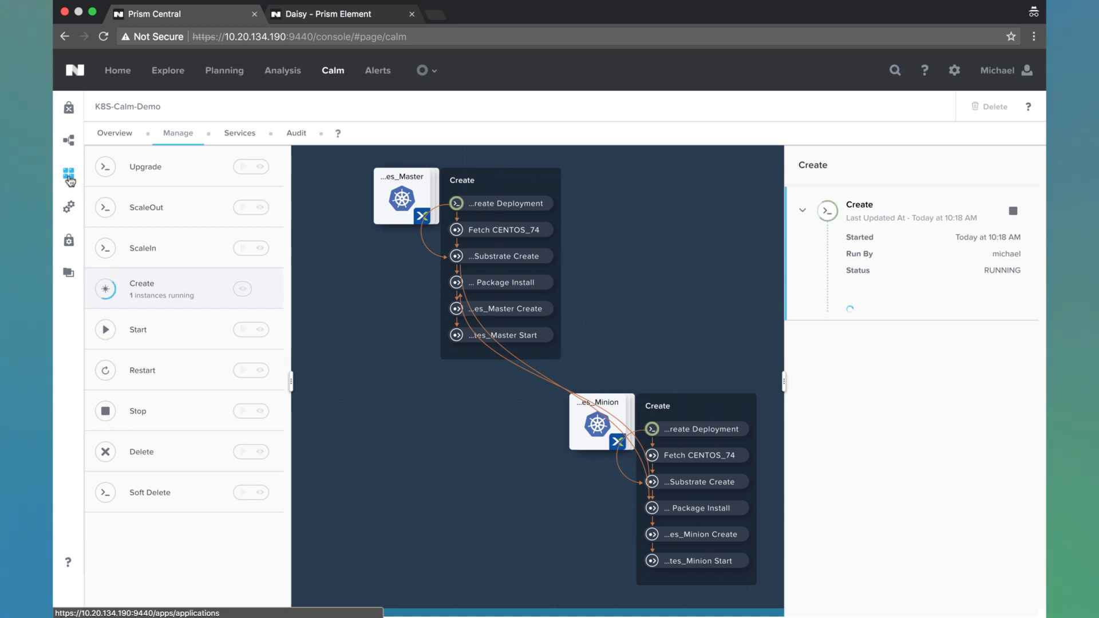
{"action": "left_click", "coordinate": [69, 173]}
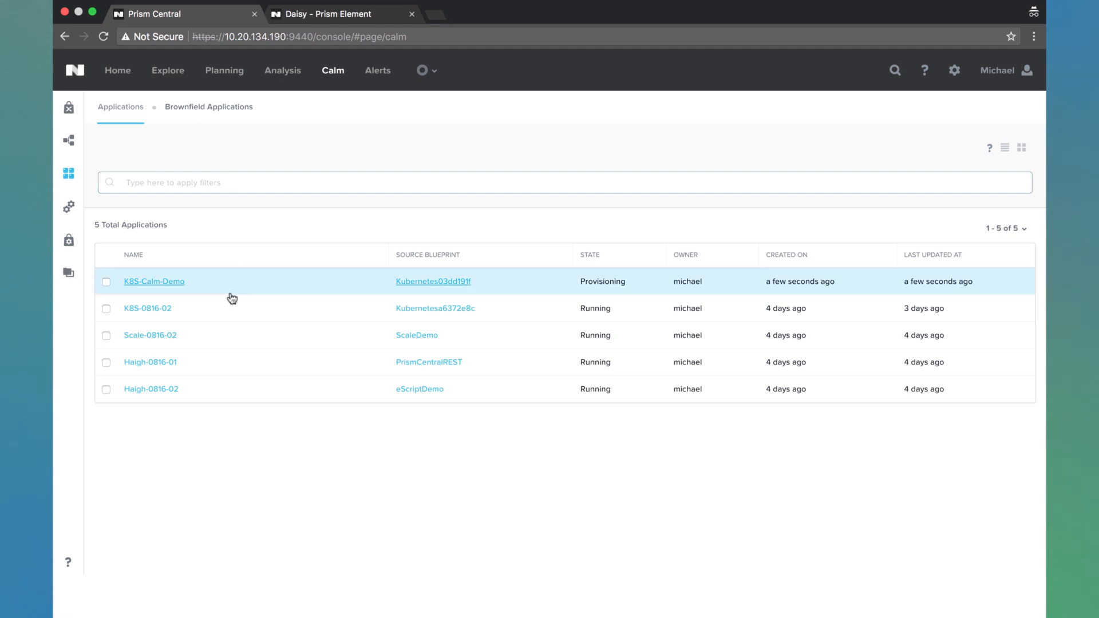
Open a terminal on a Kubernetes_Master VM of the running K8S-0816-02 application
{"action": "left_click", "coordinate": [153, 281]}
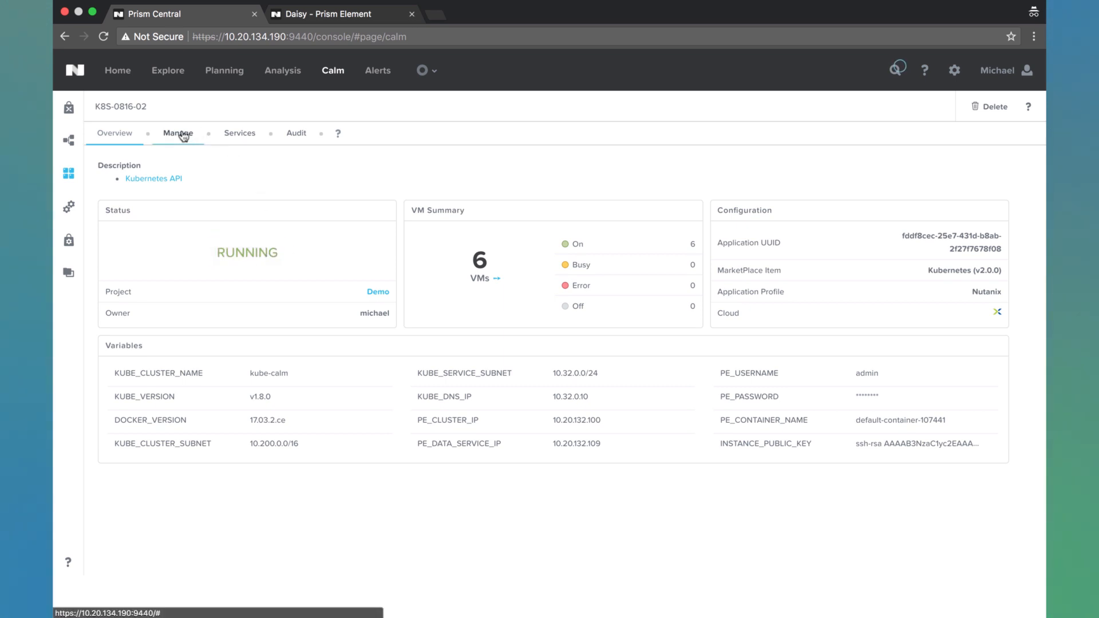
{"action": "left_click", "coordinate": [240, 133]}
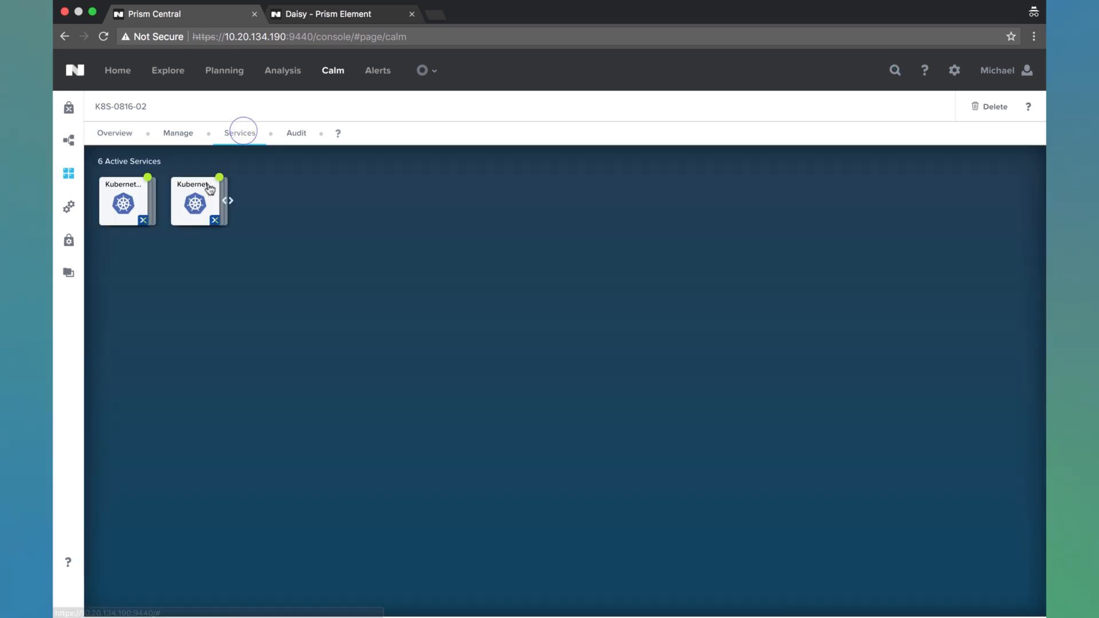
{"action": "left_click", "coordinate": [199, 201]}
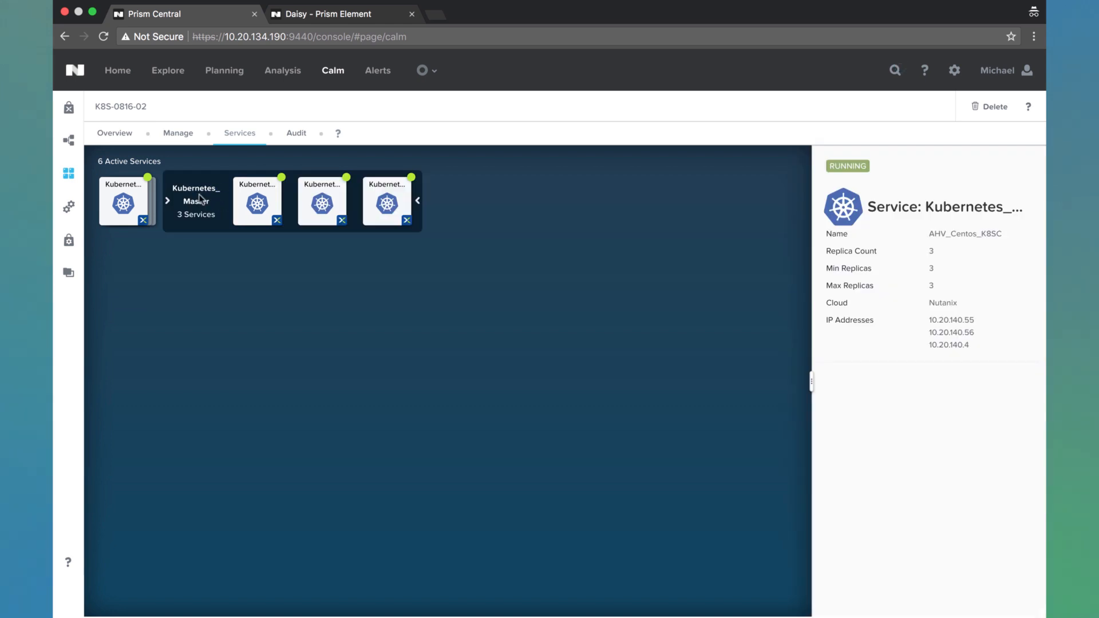
{"action": "left_click", "coordinate": [322, 201]}
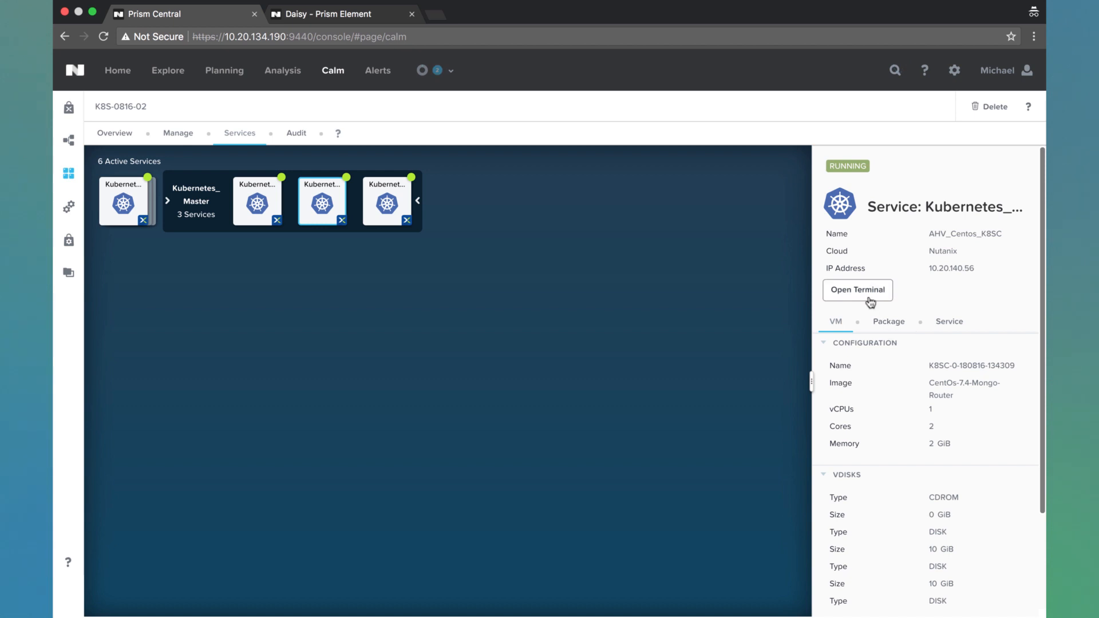
{"action": "left_click", "coordinate": [857, 290]}
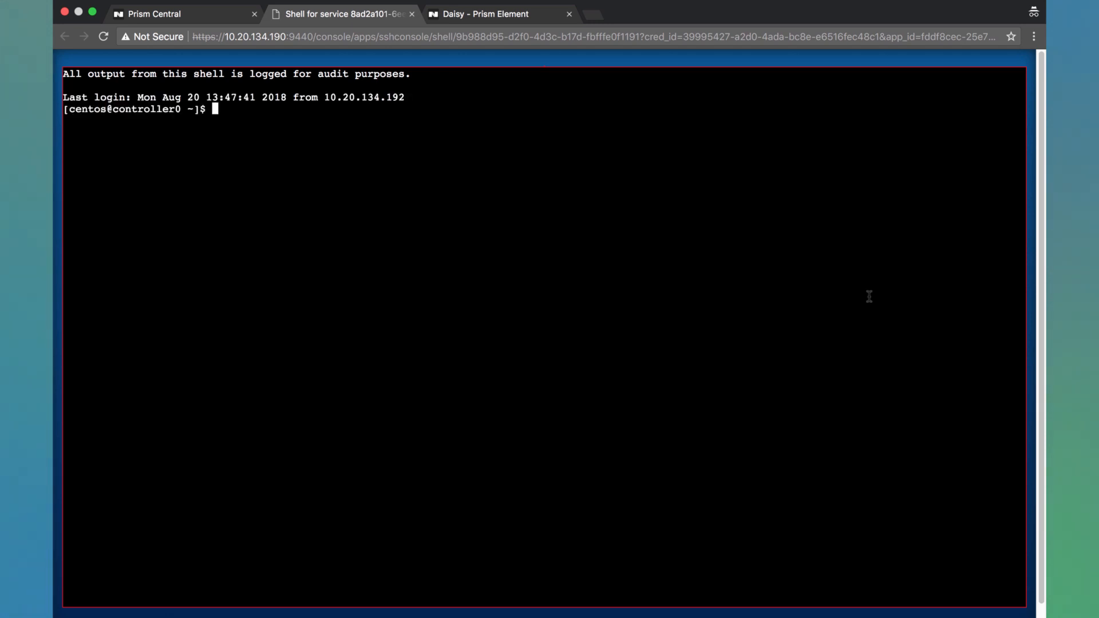
Enter kubectl get pods -n kube-system at the master VM's shell prompt without running it
{"action": "type", "text": "kubectl"}
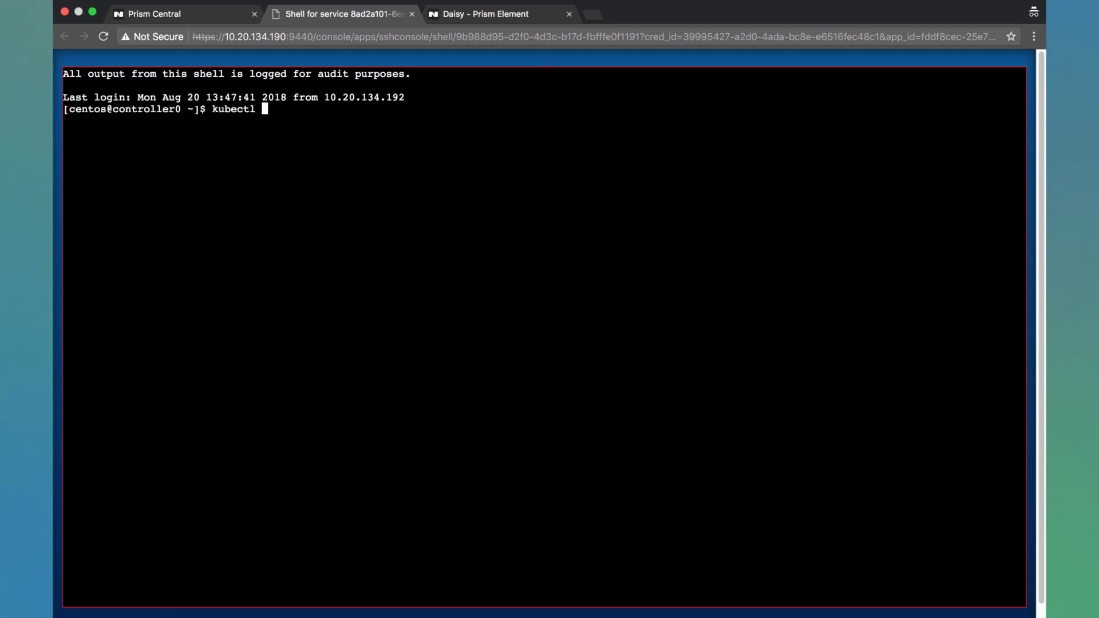
{"action": "type", "text": "get pods"}
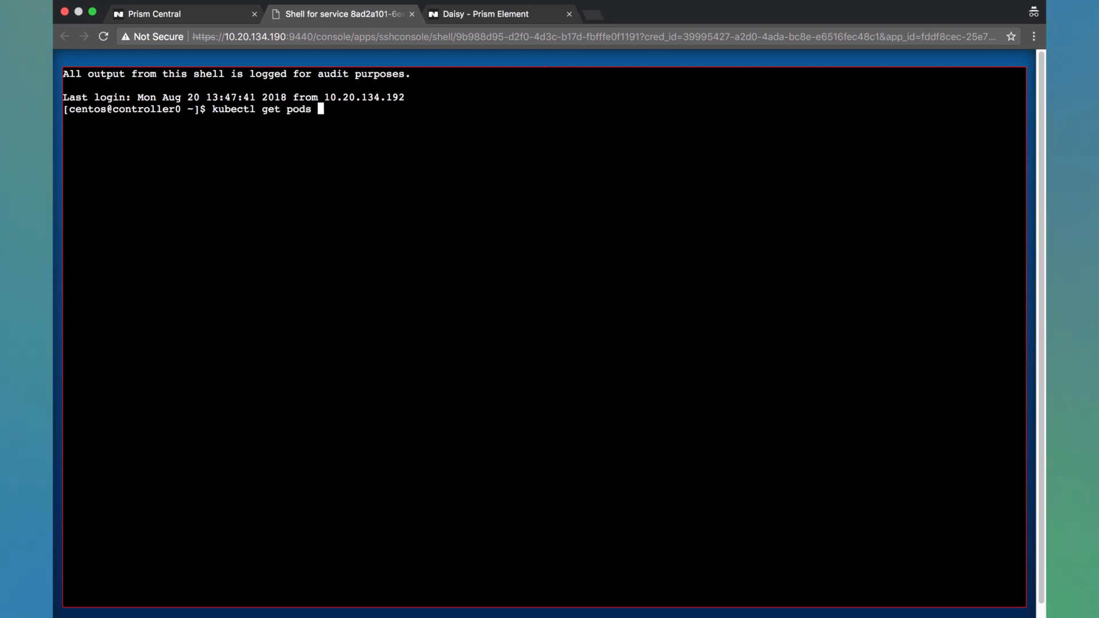
{"action": "type", "text": "-n kube-"}
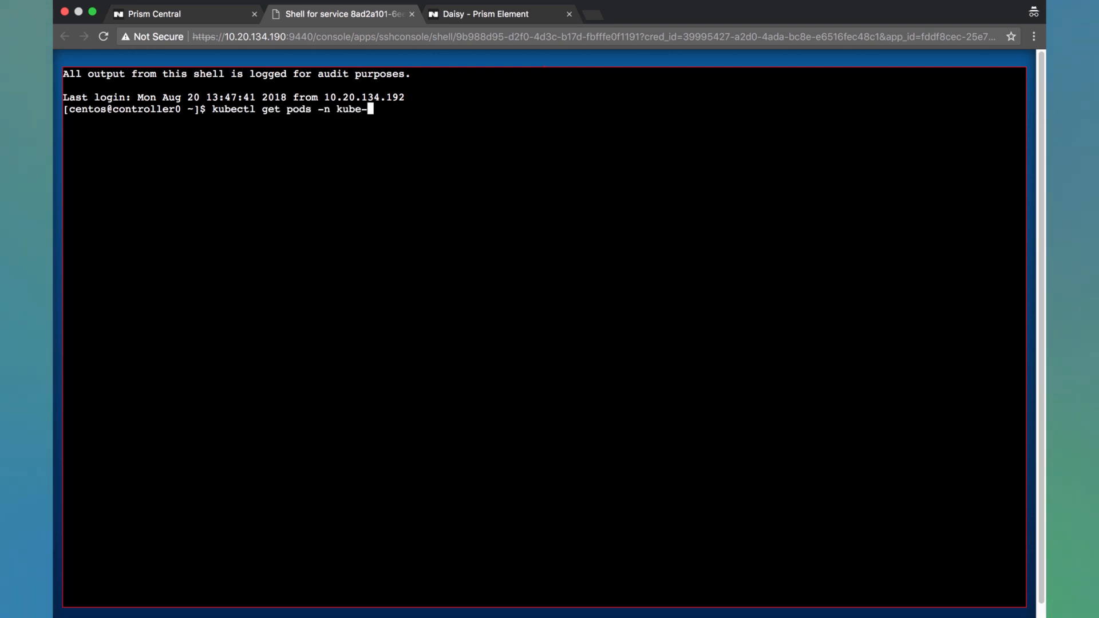
{"action": "type", "text": "system"}
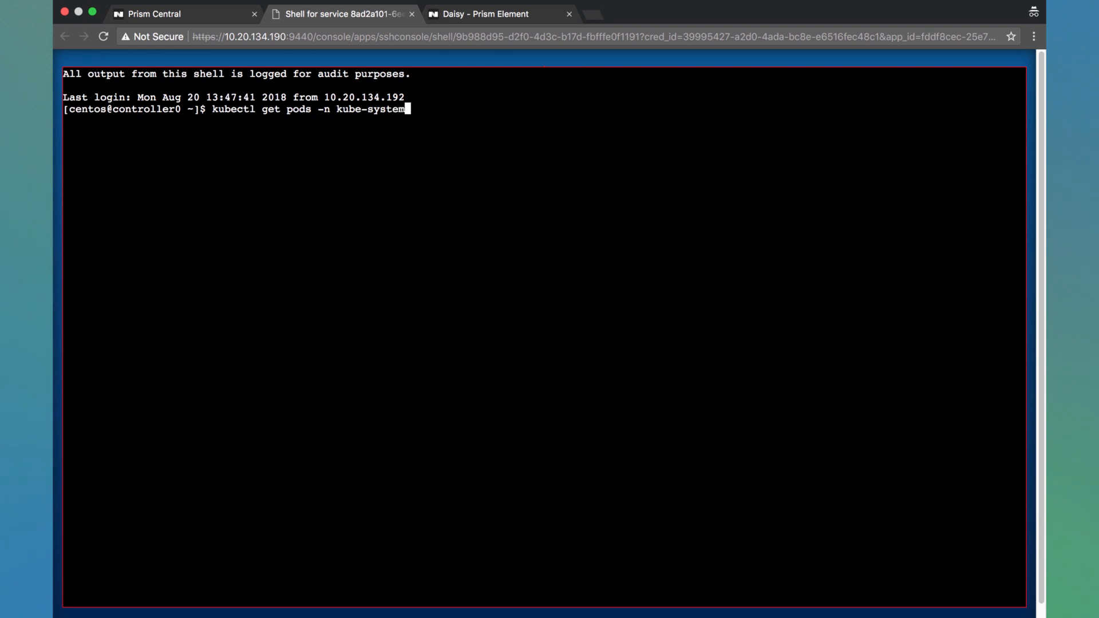